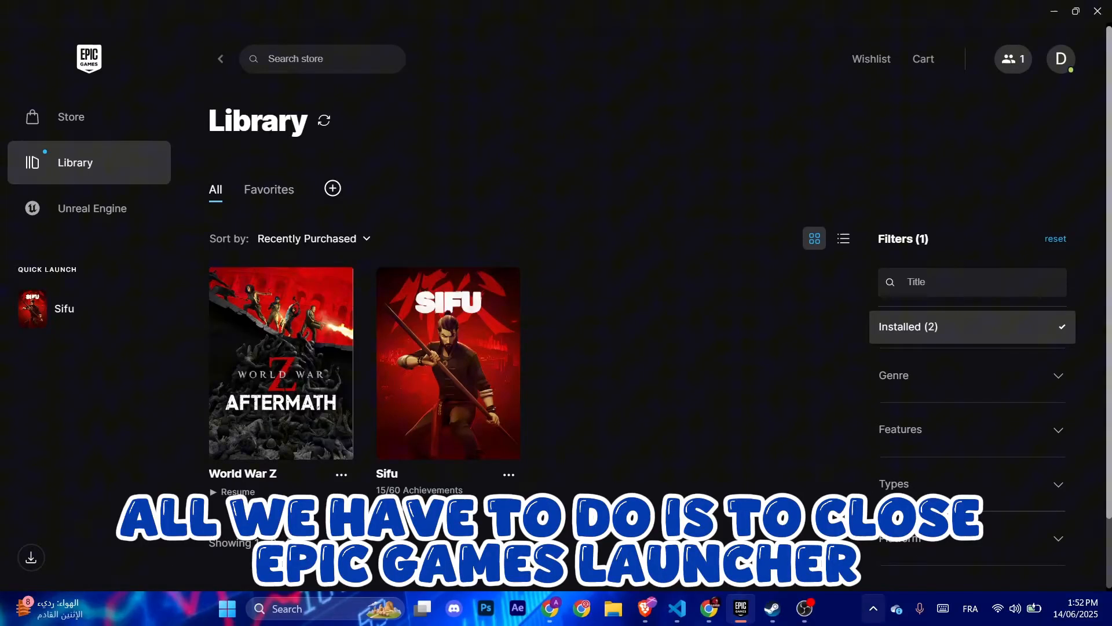
Exit Epic Games Launcher from its hidden system tray icon.
{"action": "left_click", "coordinate": [873, 609]}
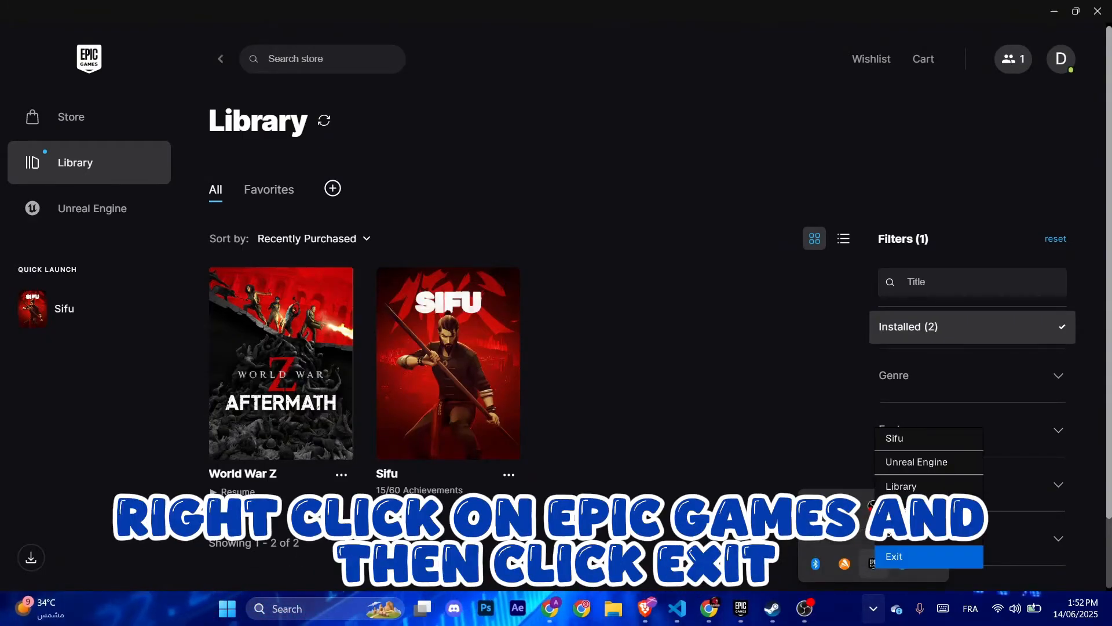
{"action": "left_click", "coordinate": [894, 556]}
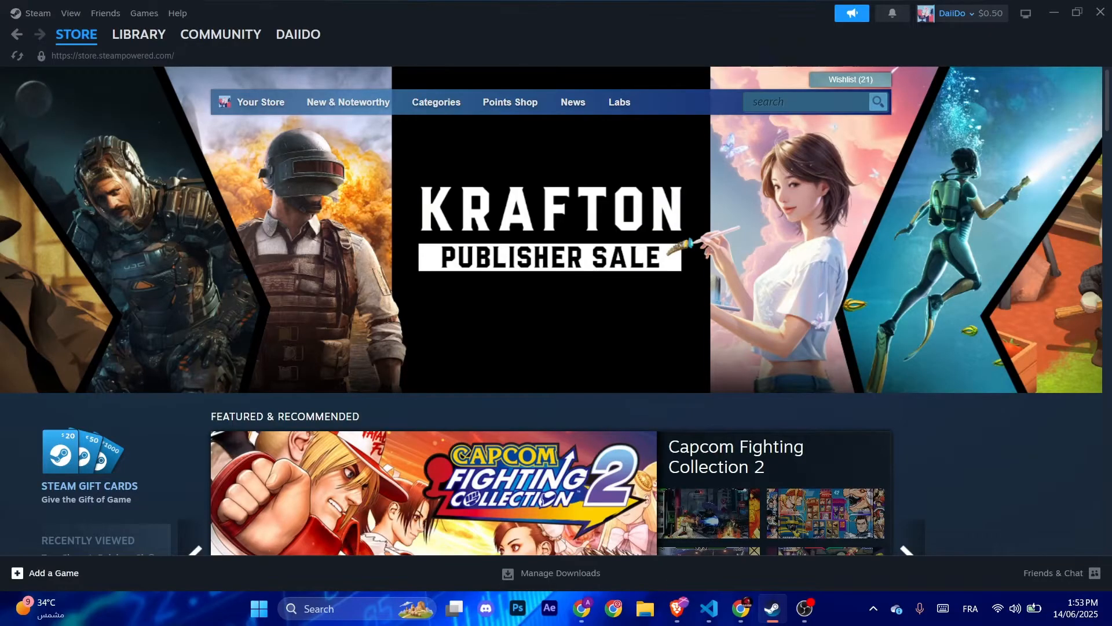
Add a Non-Steam Game and browse for the Epic Games Launcher executable.
{"action": "left_click", "coordinate": [50, 573]}
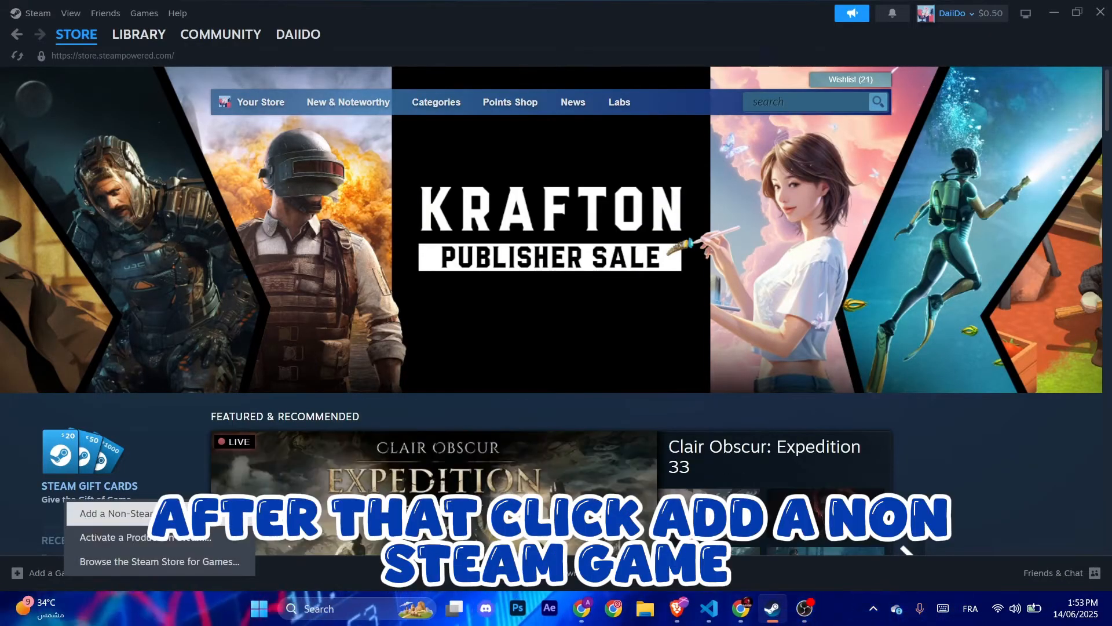
{"action": "left_click", "coordinate": [117, 513]}
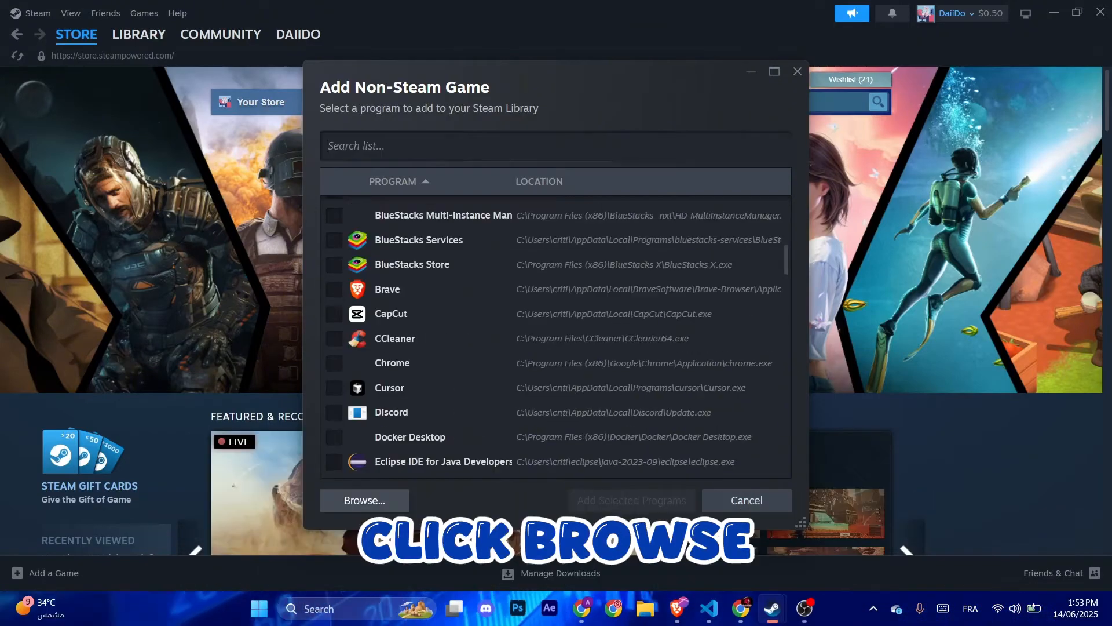
{"action": "left_click", "coordinate": [364, 500]}
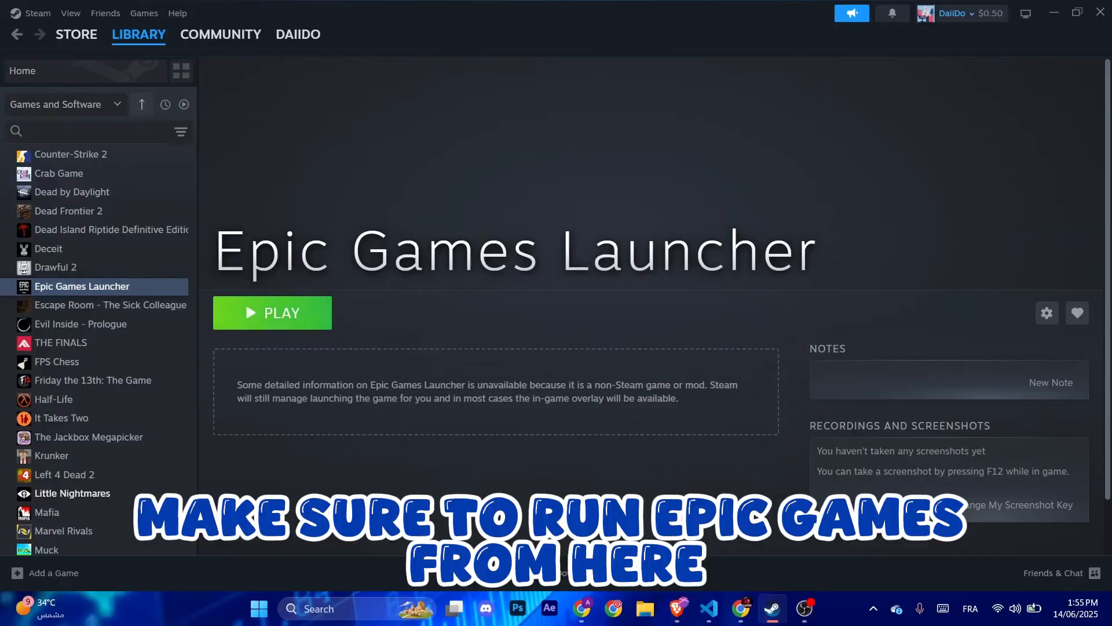
Play Epic Games Launcher from its library page, then open the Steam menu.
{"action": "left_click", "coordinate": [272, 313]}
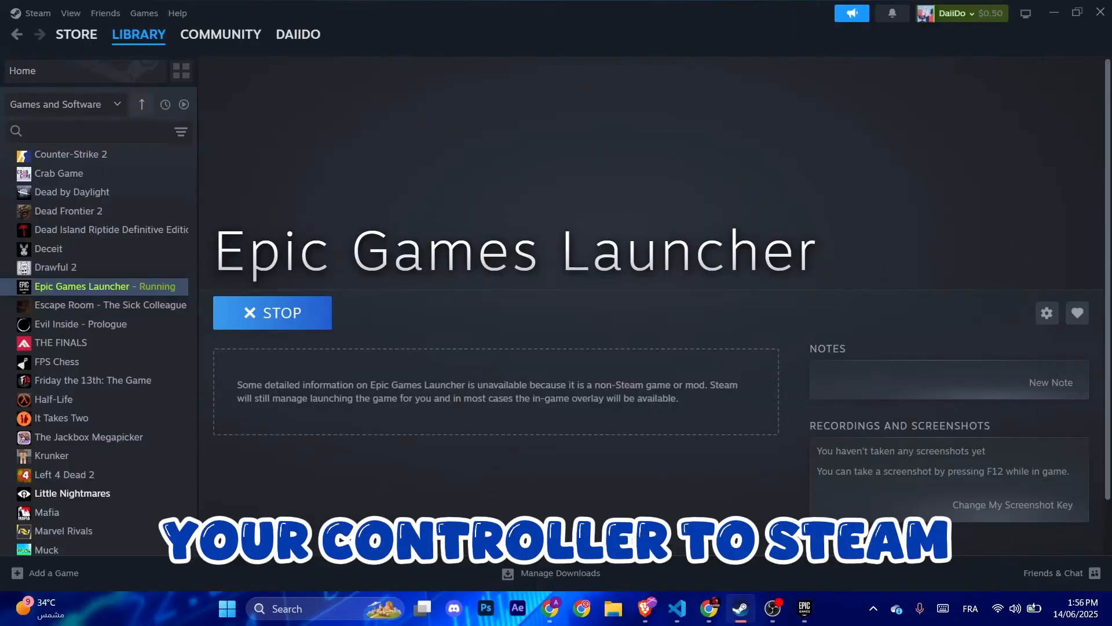
{"action": "left_click", "coordinate": [37, 12]}
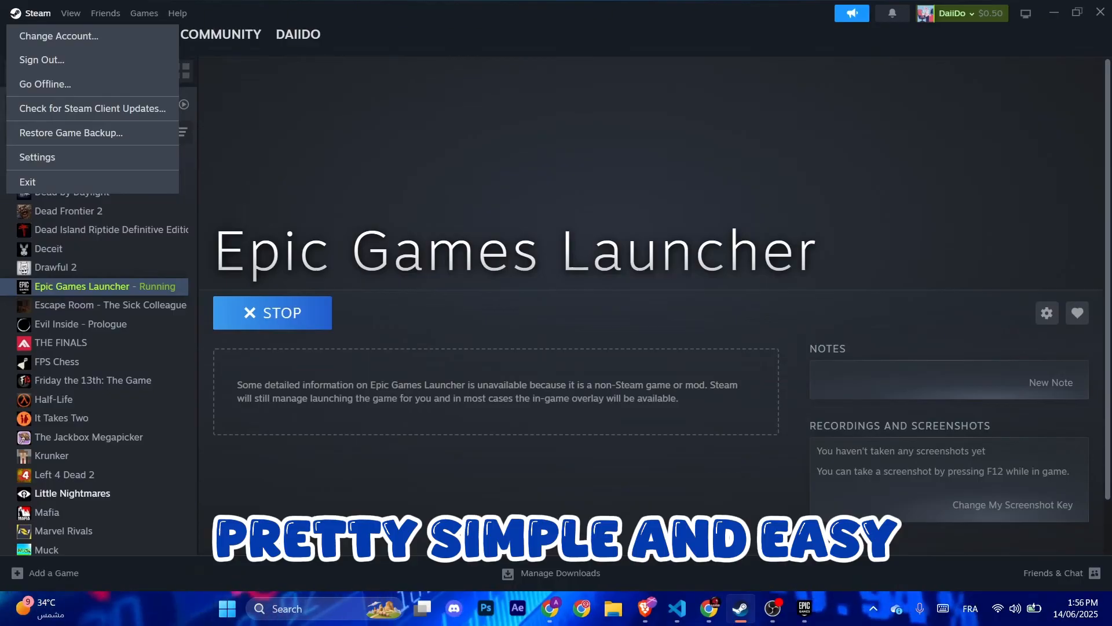
Open Steam Settings > Controller, then switch back to the Epic Games Launcher window.
{"action": "left_click", "coordinate": [37, 157]}
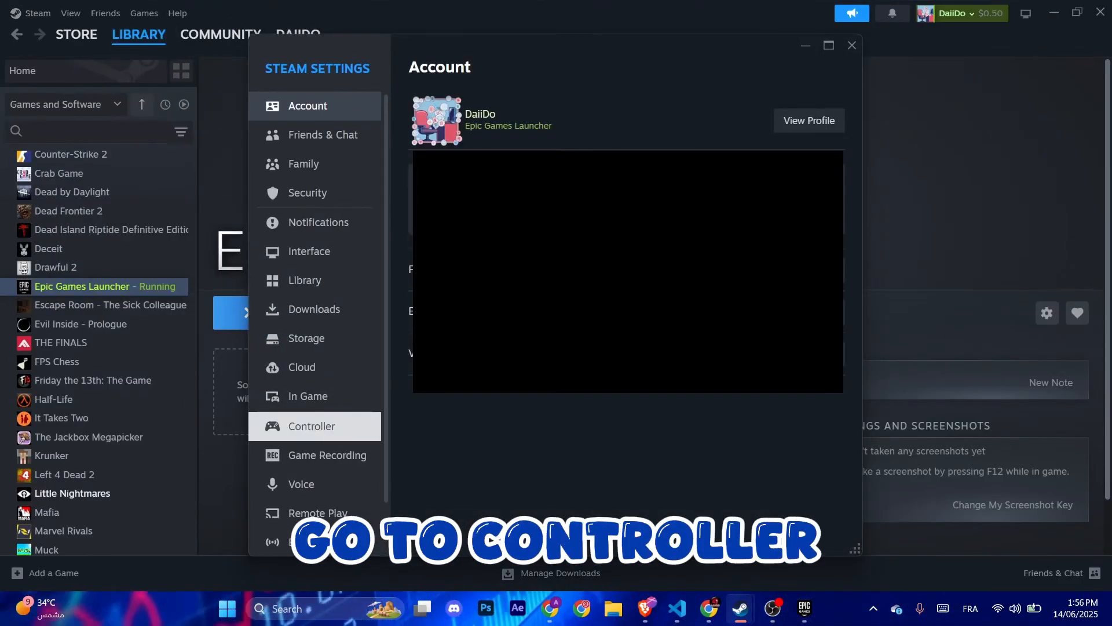
{"action": "left_click", "coordinate": [312, 426]}
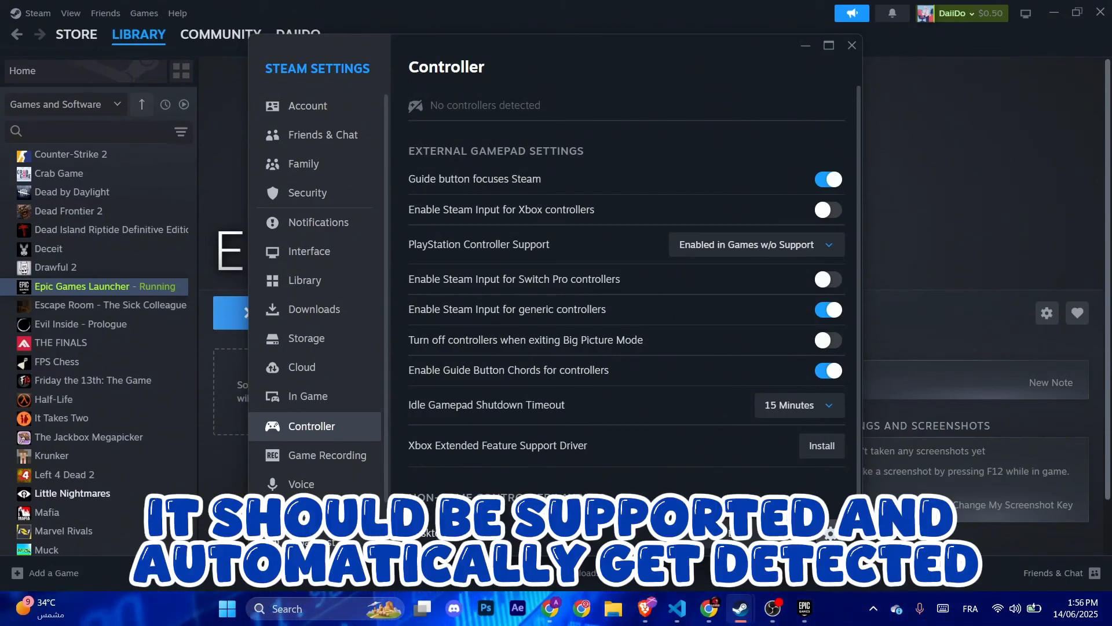
{"action": "left_click", "coordinate": [804, 608]}
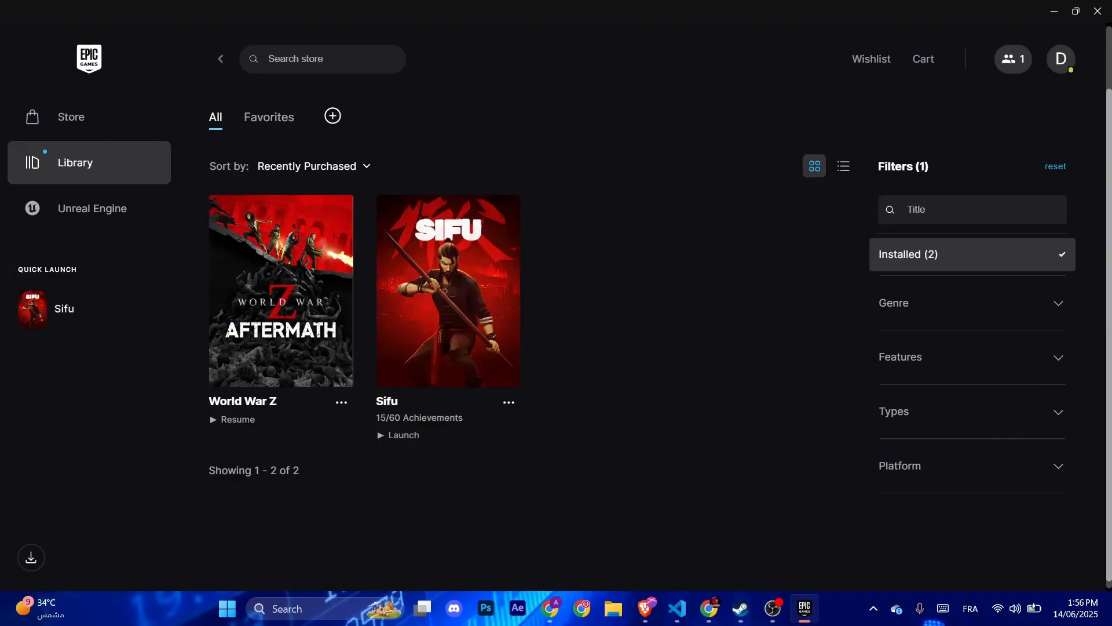